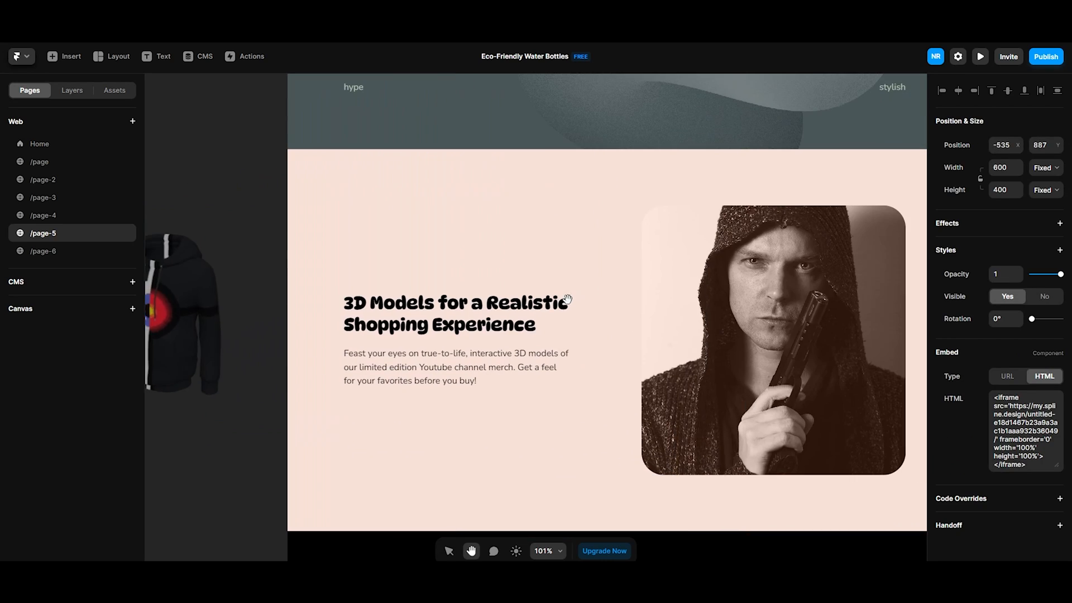
Show the 3D Models shopping section with the embedded Spline 3D hoodie on /page-5
click(980, 56)
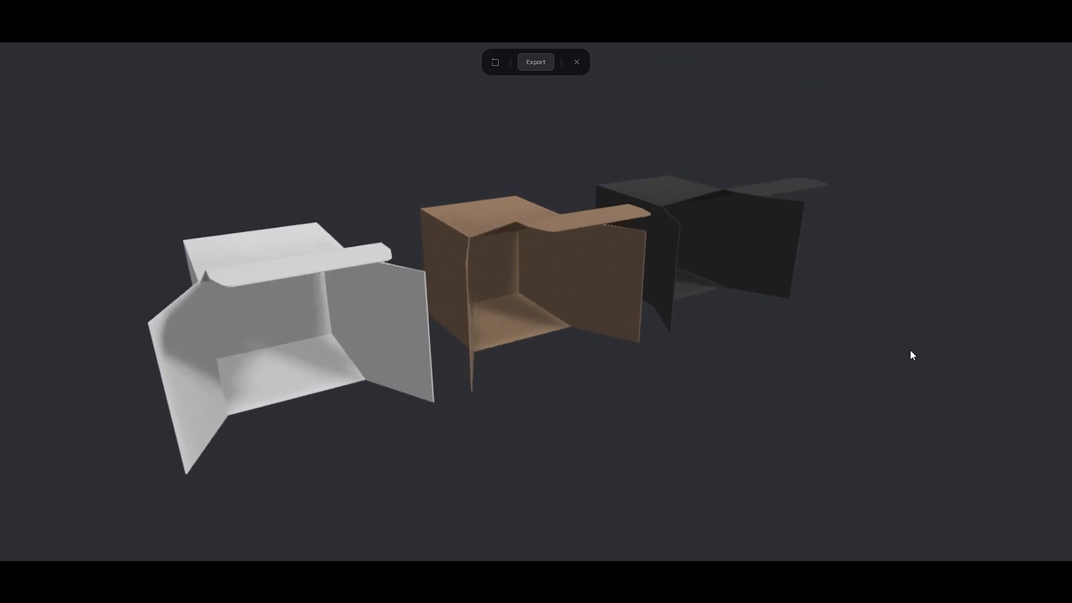
Preview the Spline scene of three open boxes in white, brown and black AI textures
click(576, 62)
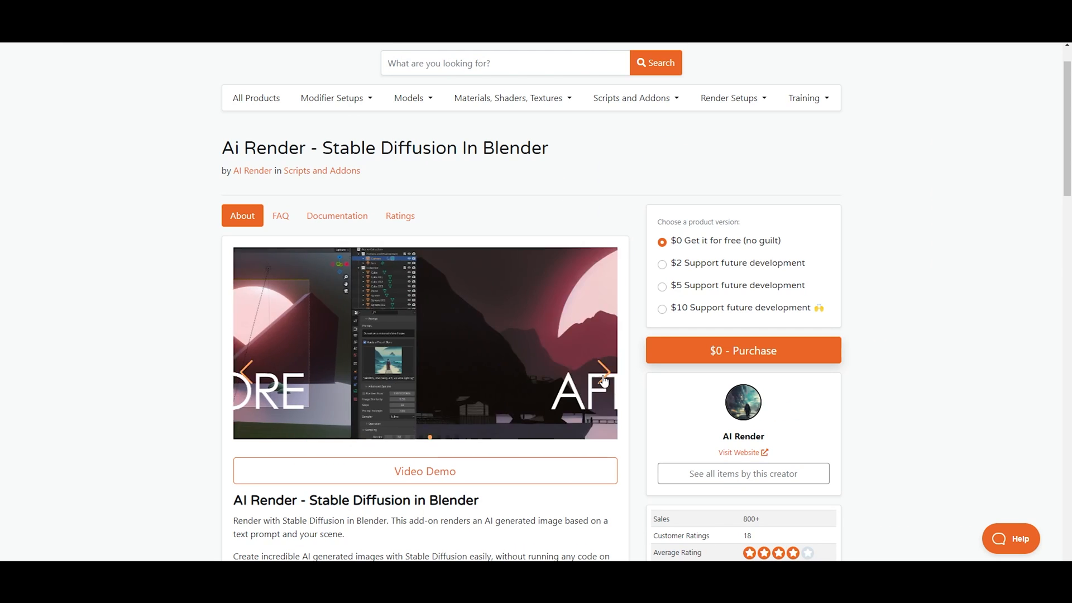
Open the Blender Market listing for the free AI Render - Stable Diffusion add-on
click(604, 371)
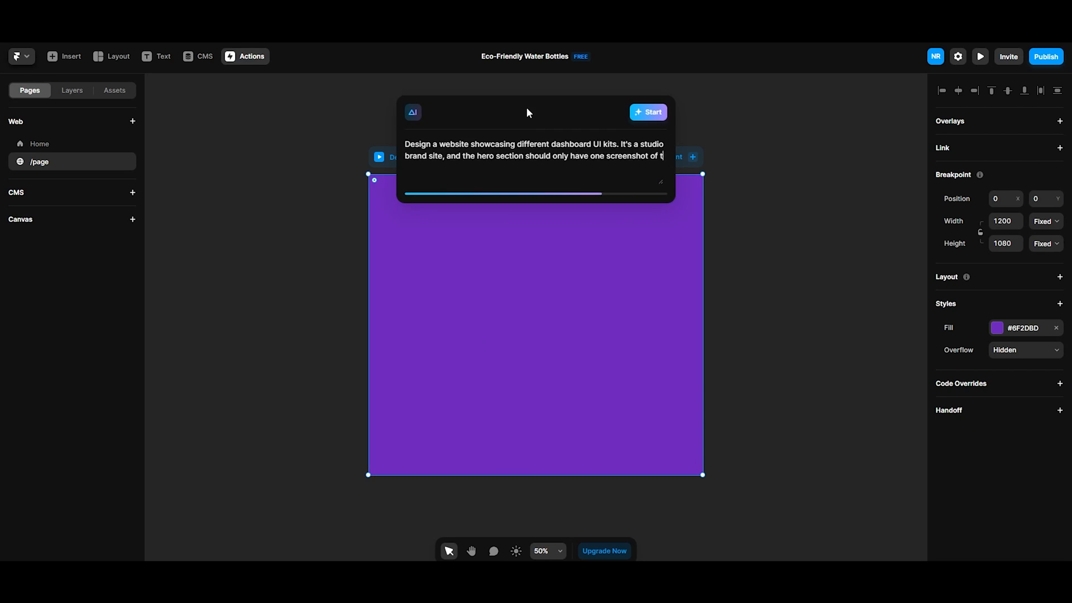
Generate AI layouts for a writer portfolio and the HYDRABOTTLE product site and view them
click(648, 112)
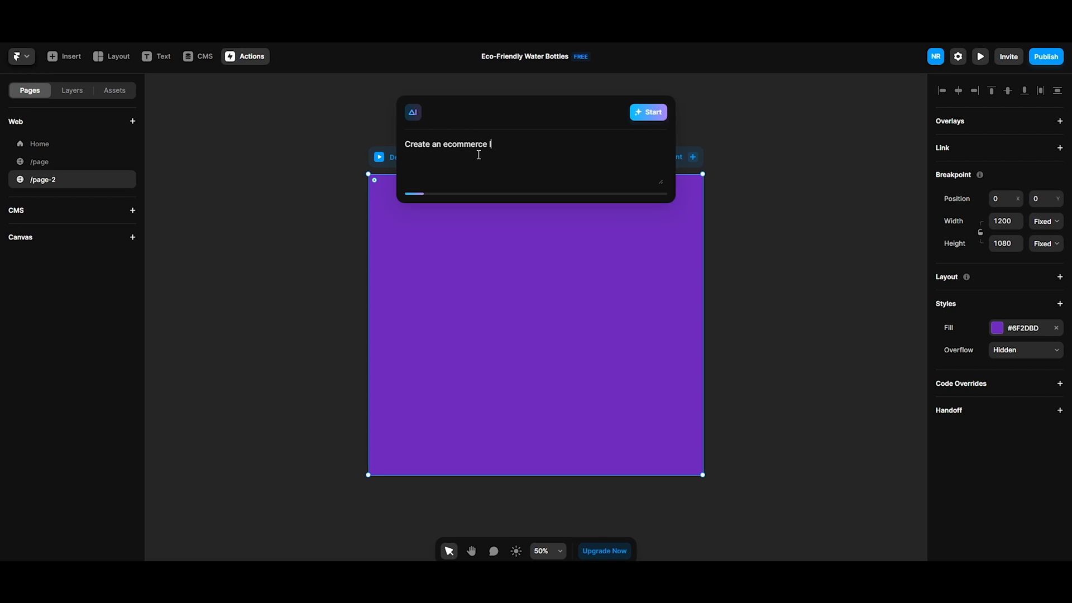
click(647, 111)
text(make a port)
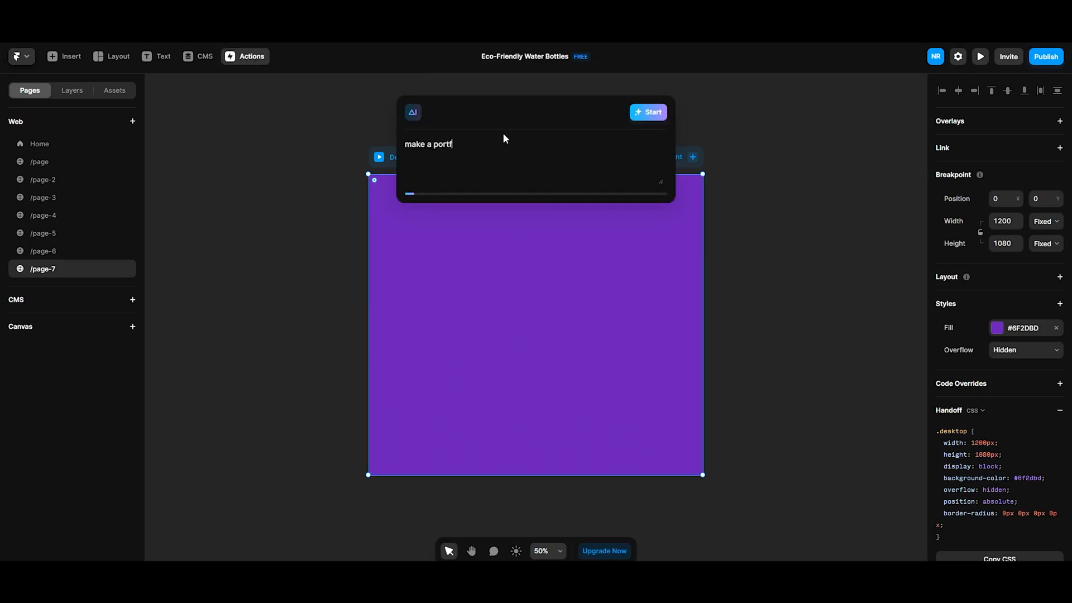
click(647, 111)
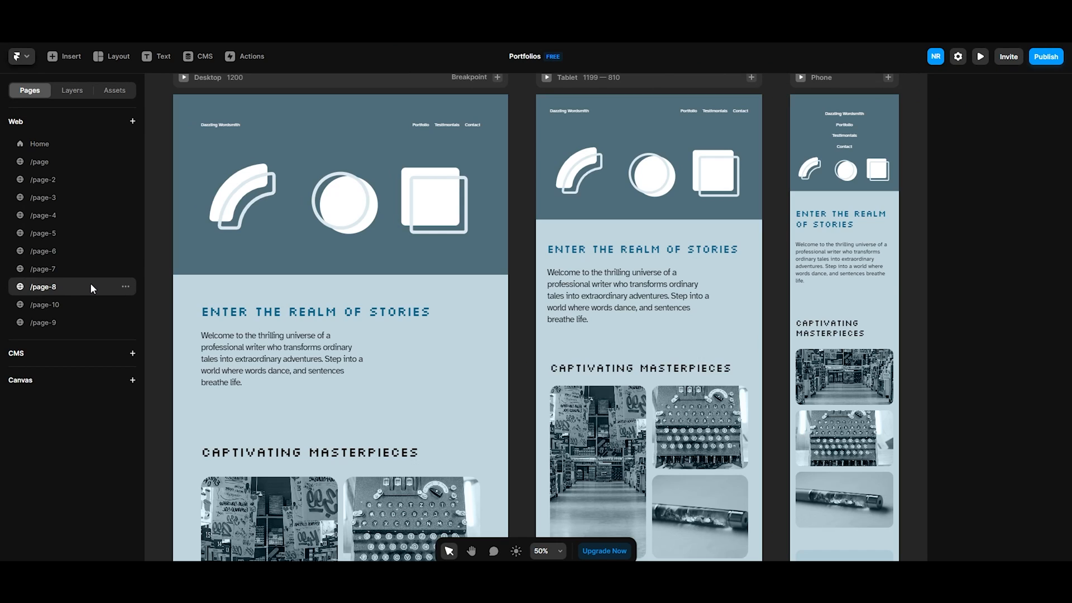
click(44, 322)
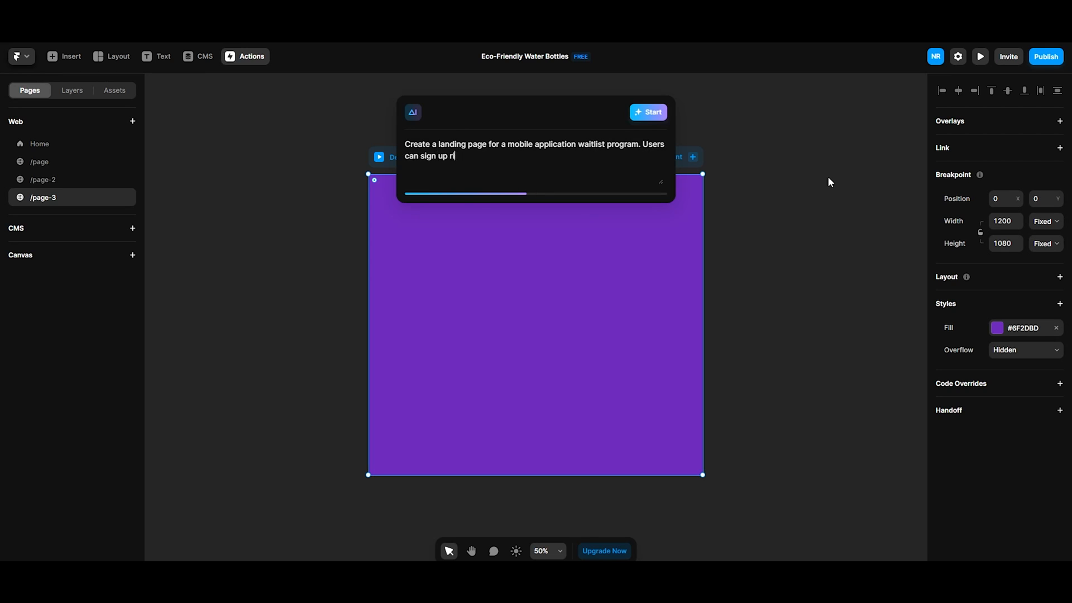
Generate an ecommerce deals page and view the generated pages in the Pages panel
click(647, 111)
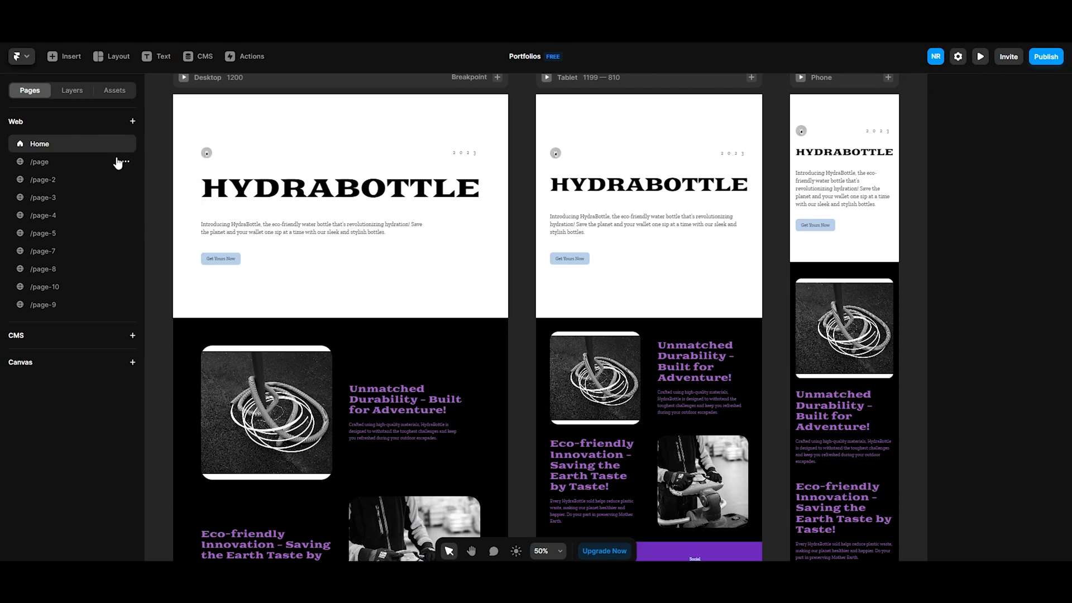
click(43, 178)
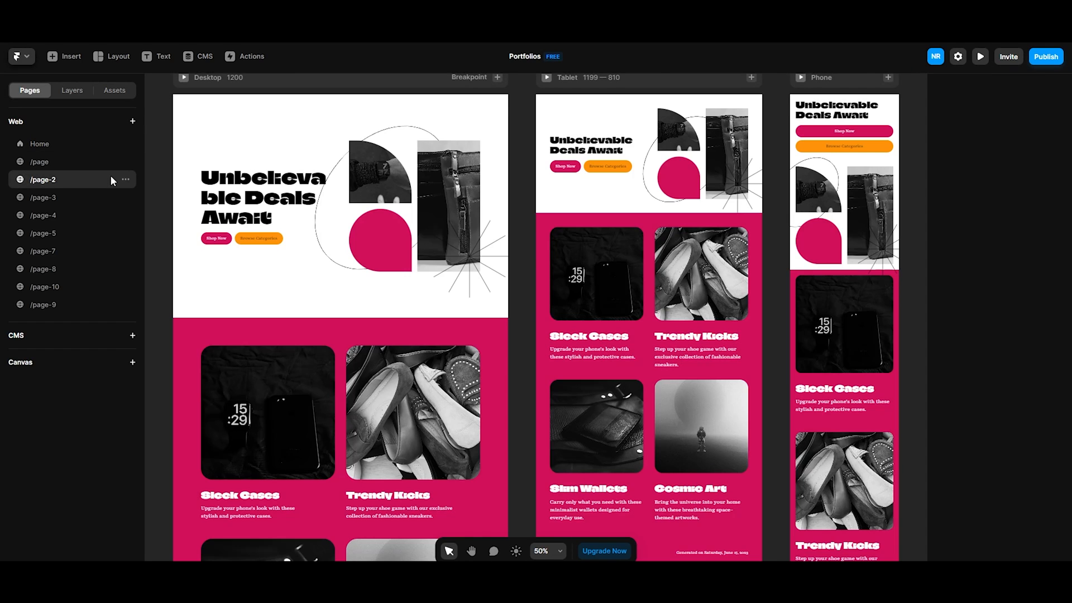
click(44, 198)
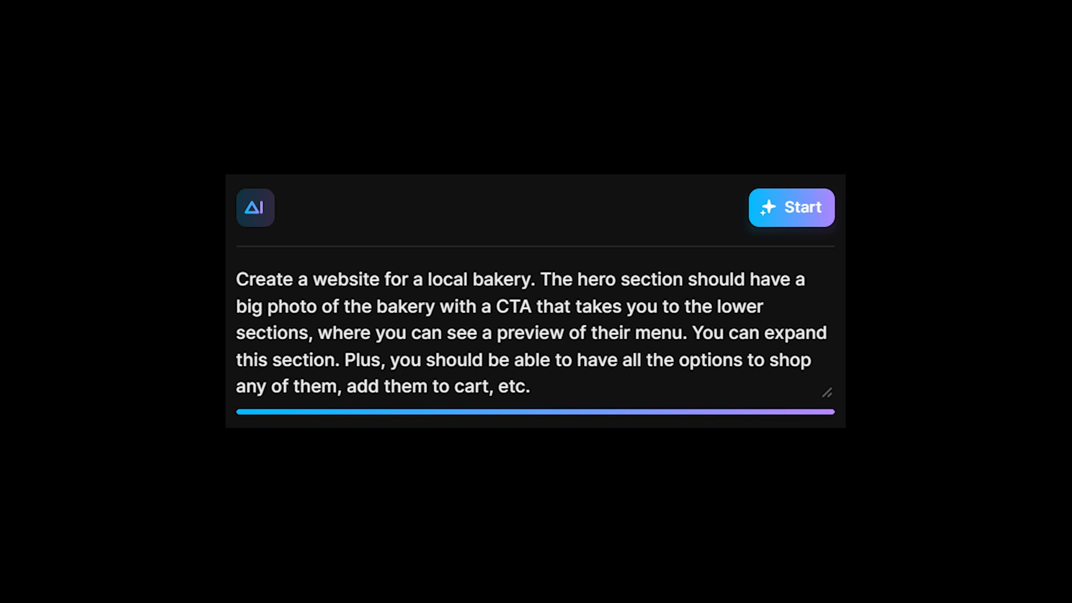
Submit the bakery prompt and try a new palette on the generated WAITLIST landing page
click(790, 207)
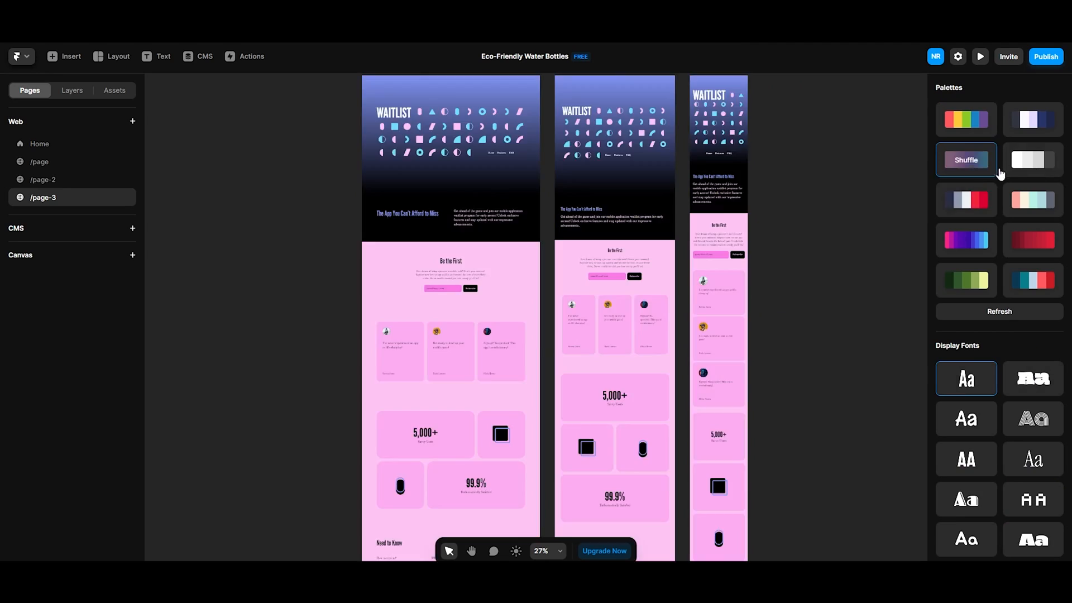
click(1032, 239)
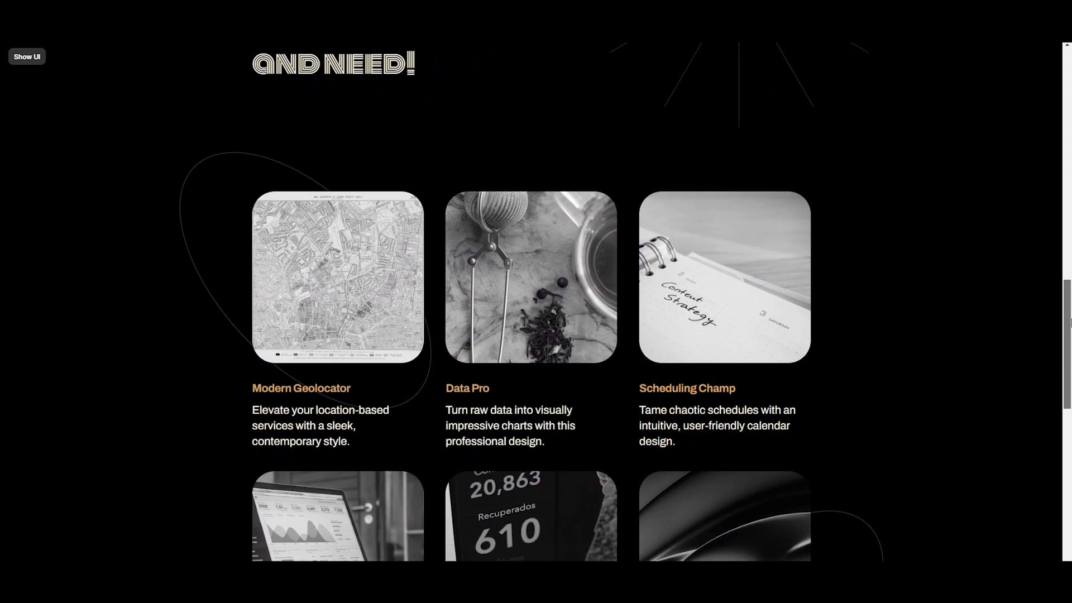
Scroll through the MAGIC, SNAP, MIA, TasteBuds and WAITLIST previews, starting a 'make the' prompt
scroll(down, 3)
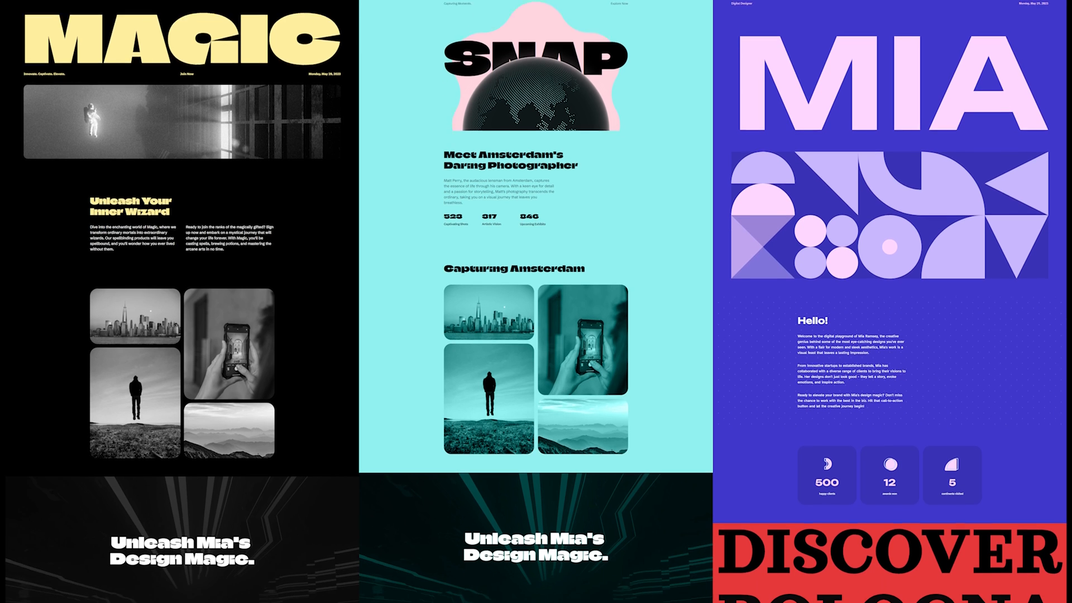
scroll(down, 3)
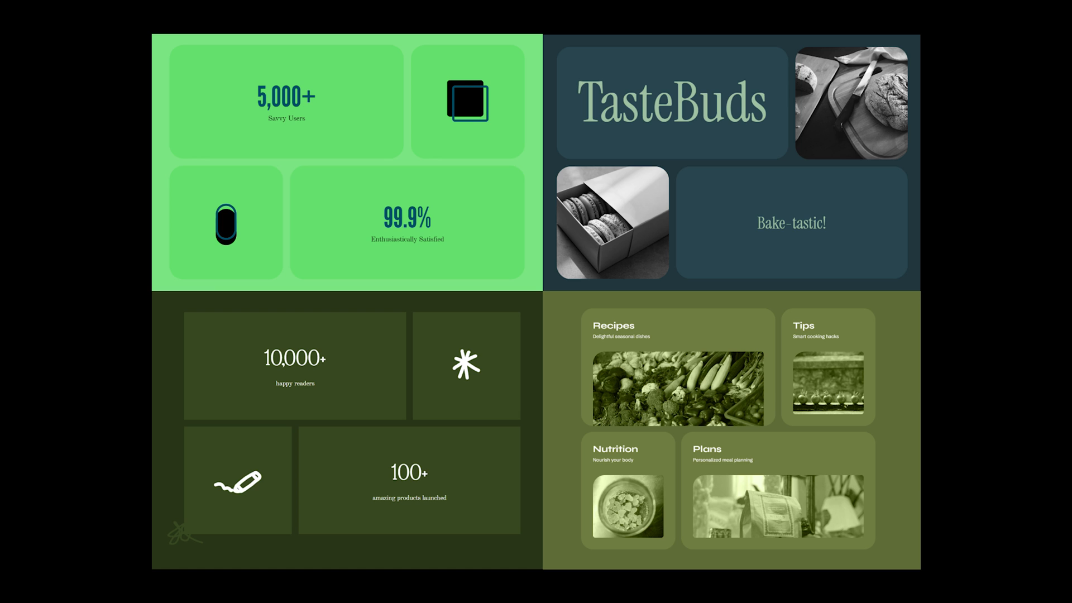
scroll(down, 3)
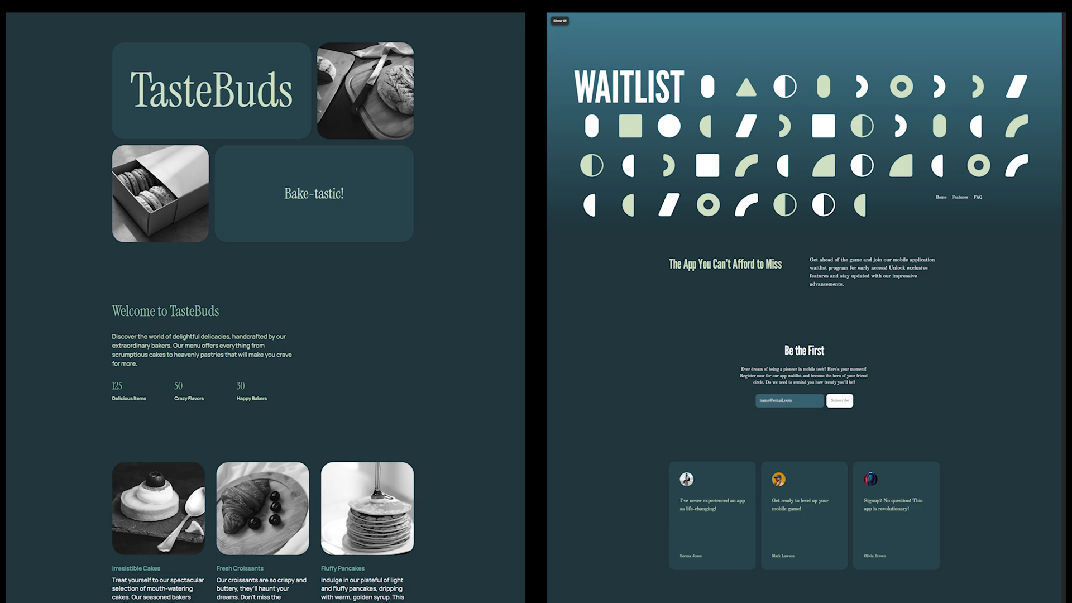
scroll(down, 3)
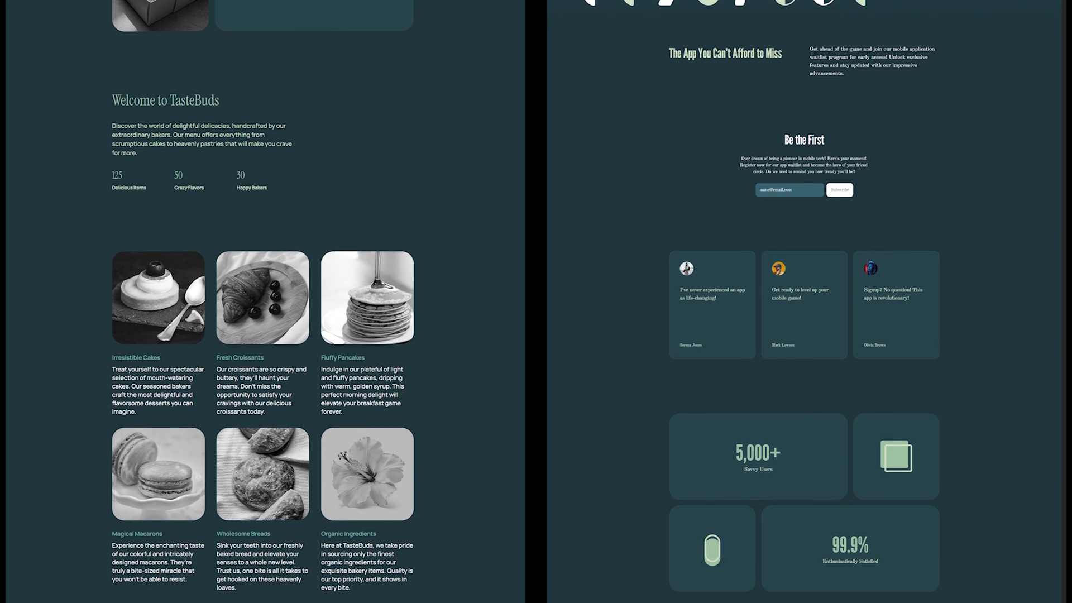
text(make the)
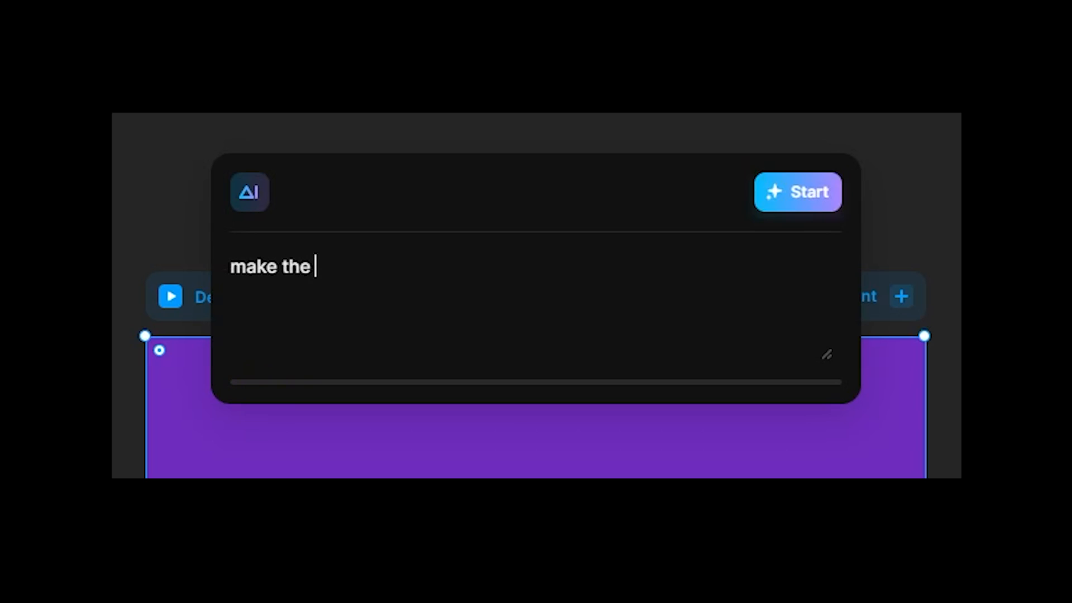
Submit the joke prompt 'make the whole Google for me lo' to Framer AI
text(whole Google for me lo)
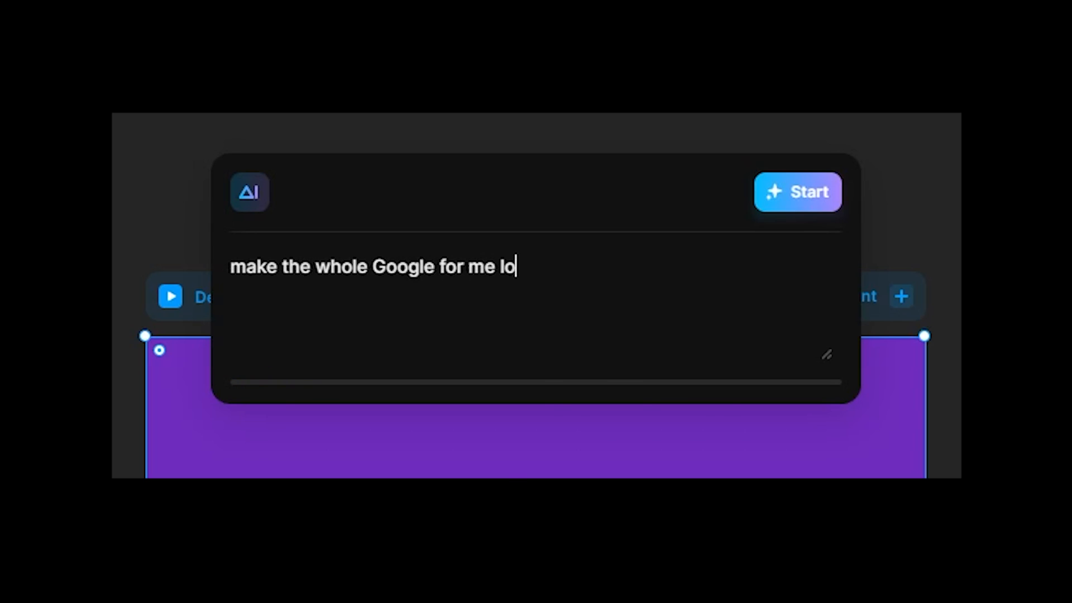
click(796, 191)
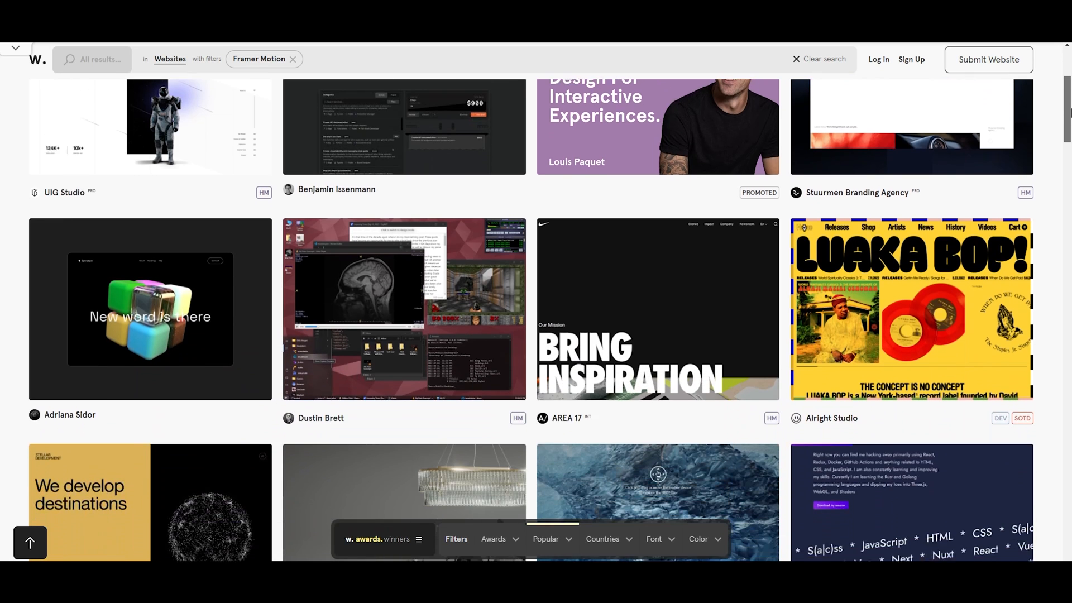
Scroll the Awwwards gallery of websites filtered to Framer Motion
scroll(down, 3)
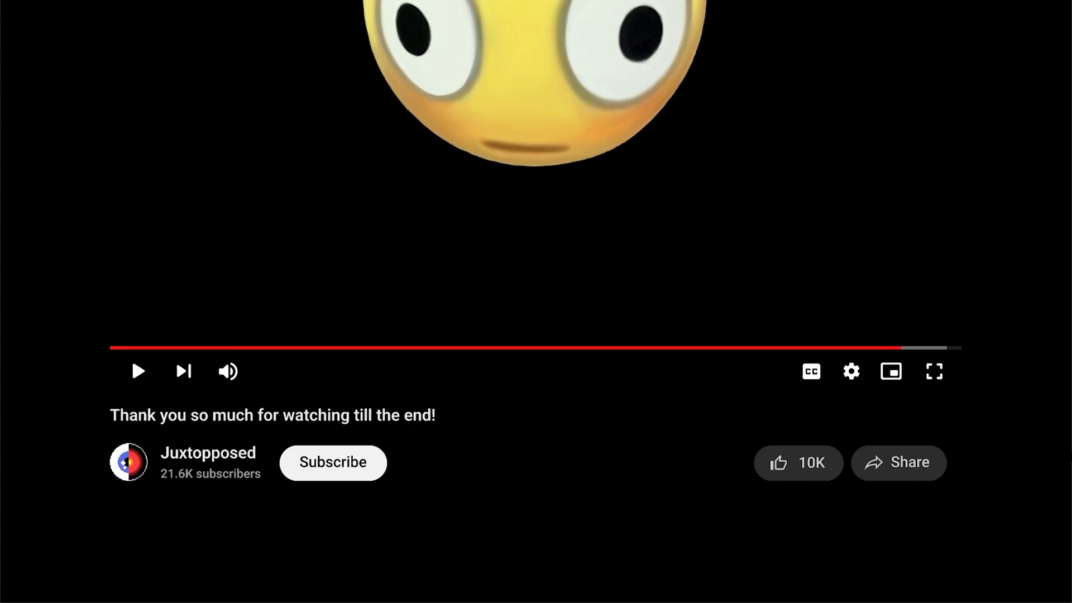
Like the video from the thank-you outro card
click(779, 210)
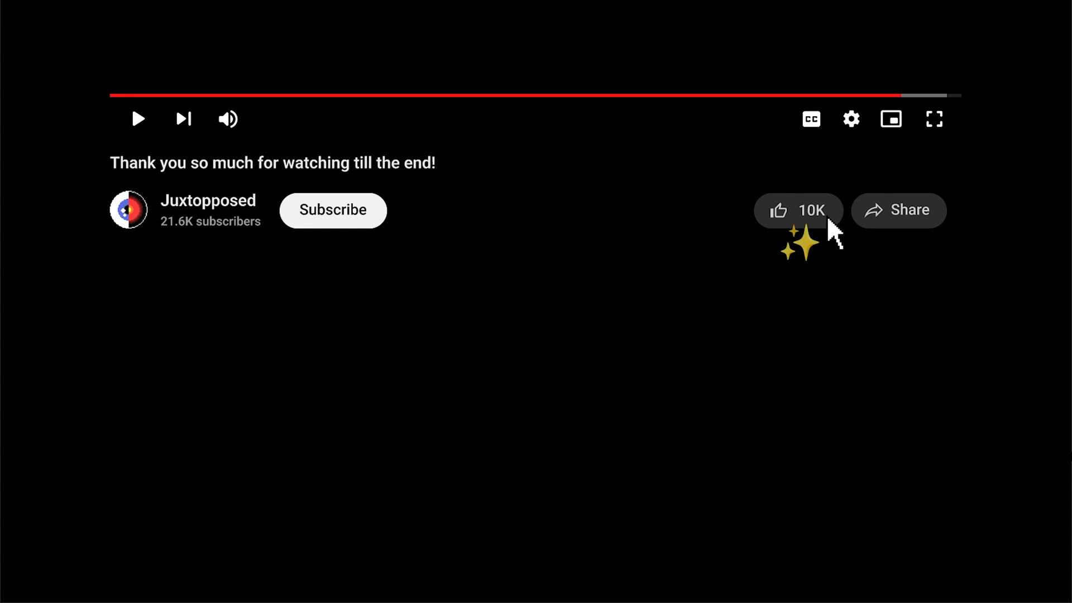